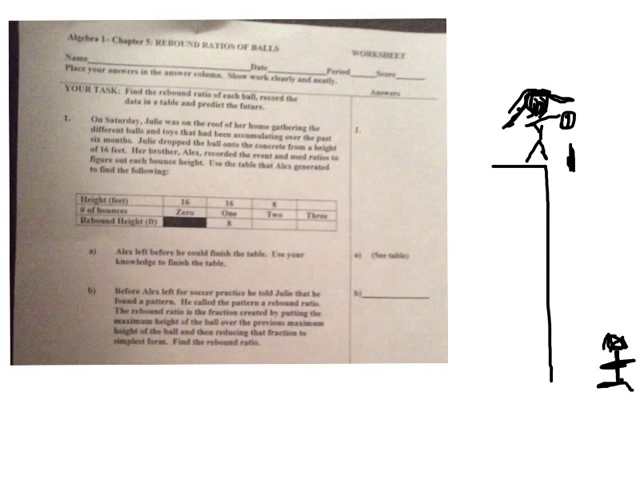
Label the ball's drop height 16 and its first rebound 8 on the sketch
{"action": "type", "text": "16"}
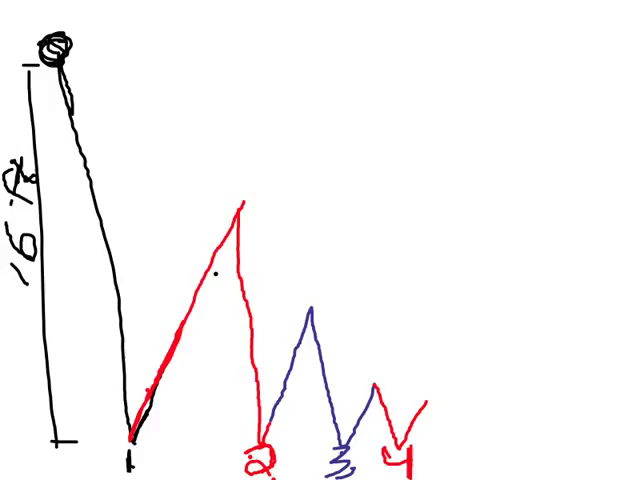
{"action": "type", "text": "8"}
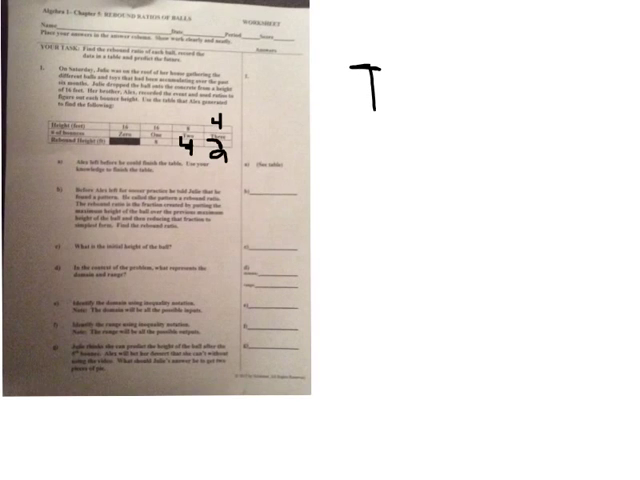
Draw the ball's drop-and-bounce path and number the first bounce 1
{"action": "left_click_drag", "start_coordinate": [380, 100], "coordinate": [396, 260]}
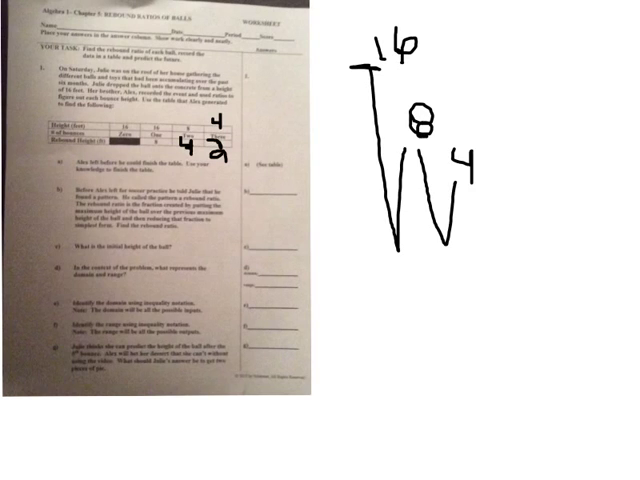
{"action": "type", "text": "9"}
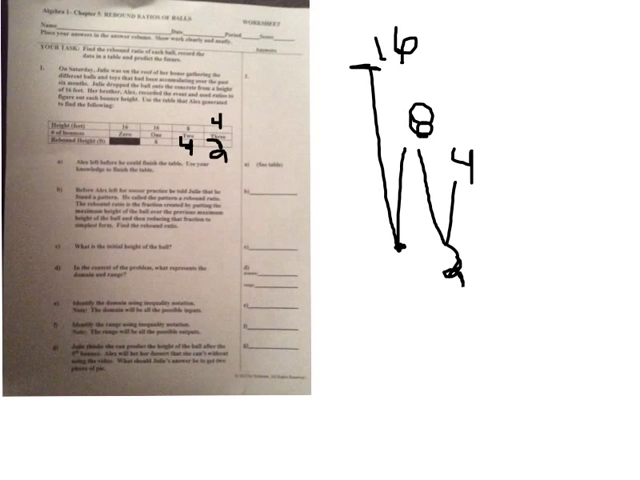
{"action": "type", "text": "1"}
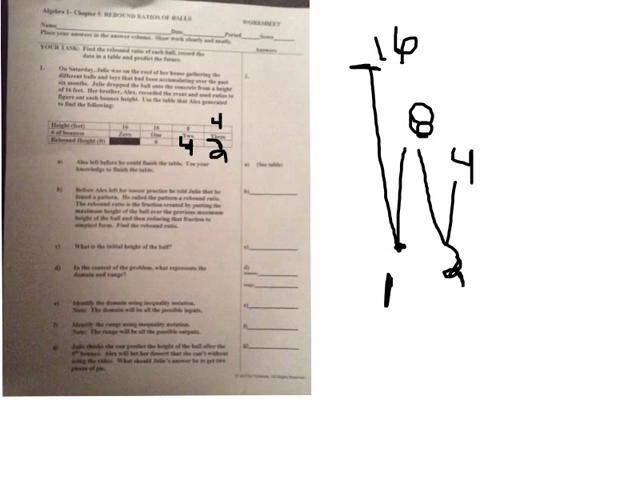
{"action": "left_click", "coordinate": [380, 300]}
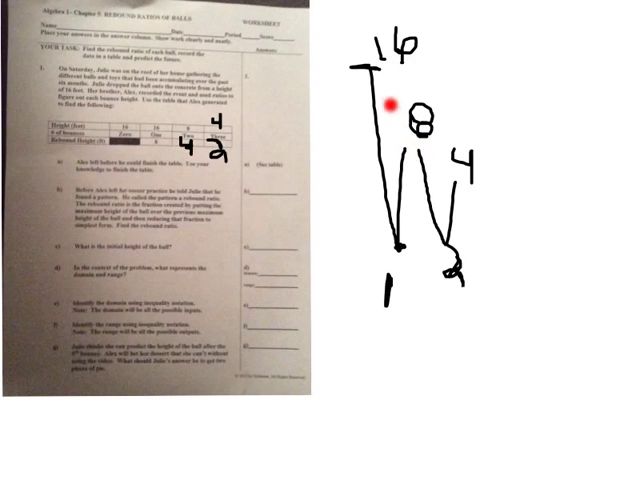
{"action": "mouse_move", "coordinate": [404, 138]}
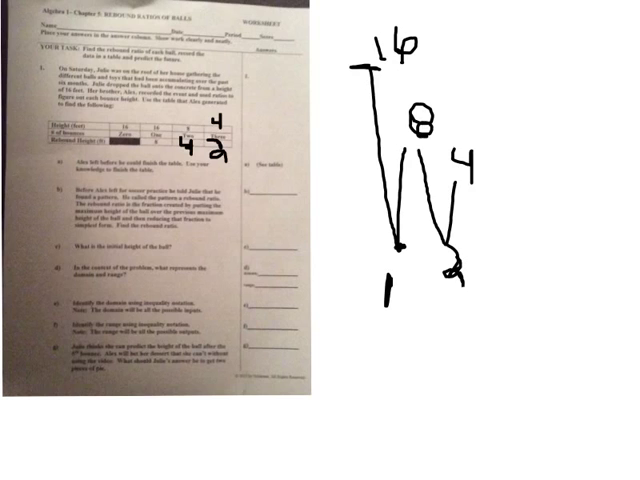
{"action": "left_click_drag", "start_coordinate": [544, 70], "coordinate": [540, 184]}
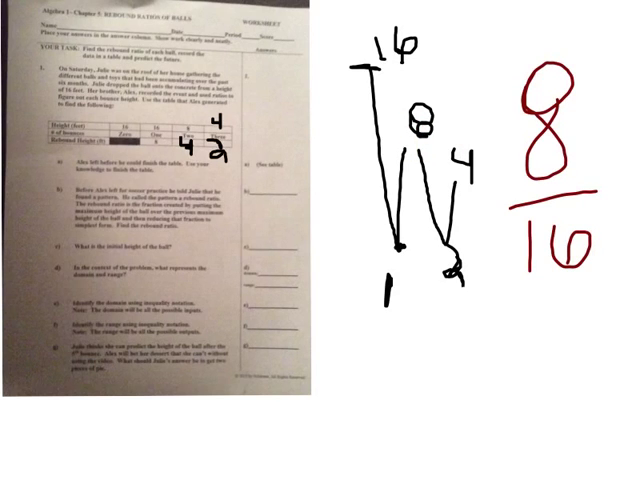
Begin a red stroke beneath the fraction 8/16 beside the sketch
{"action": "left_click_drag", "start_coordinate": [490, 324], "coordinate": [530, 360]}
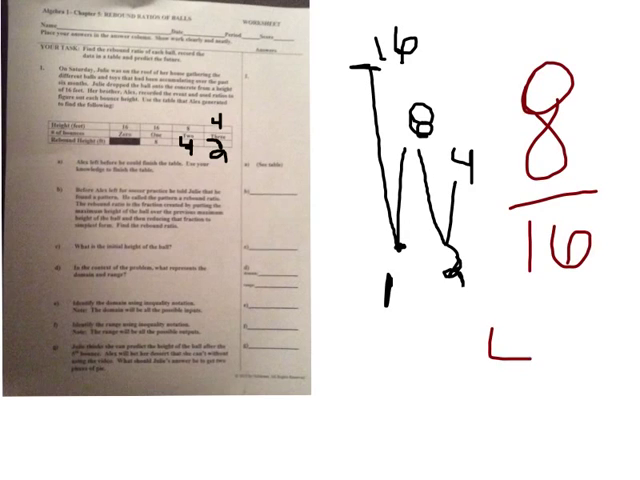